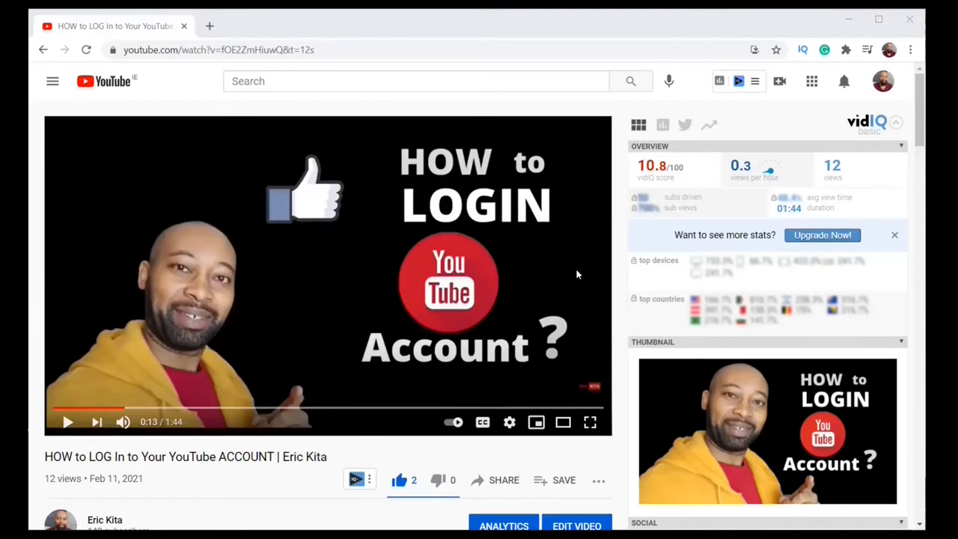
mouse_move(619, 328)
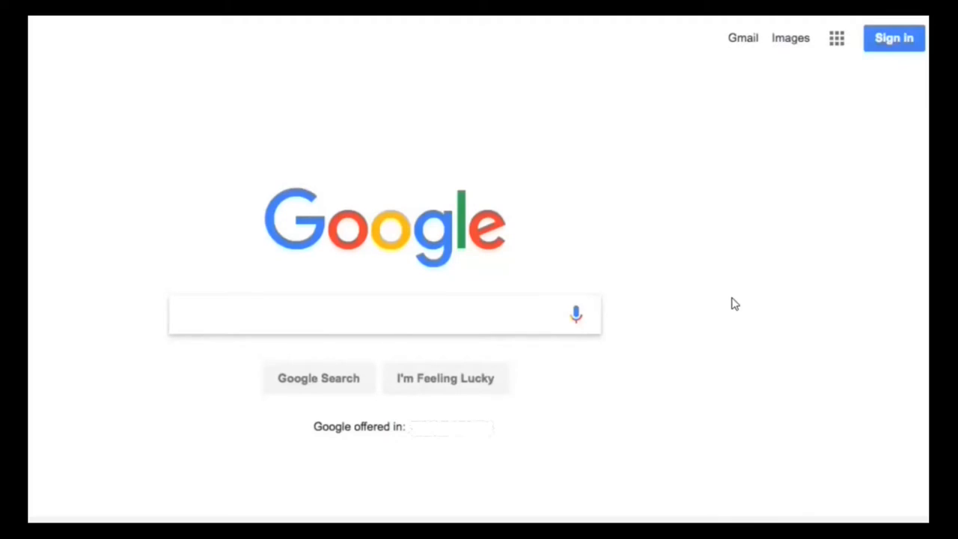
mouse_move(126, 81)
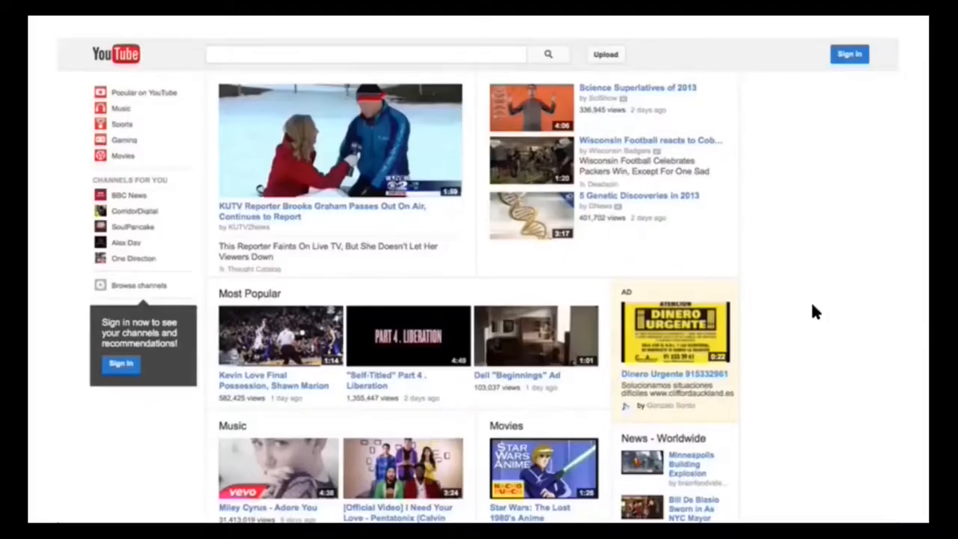
mouse_move(580, 129)
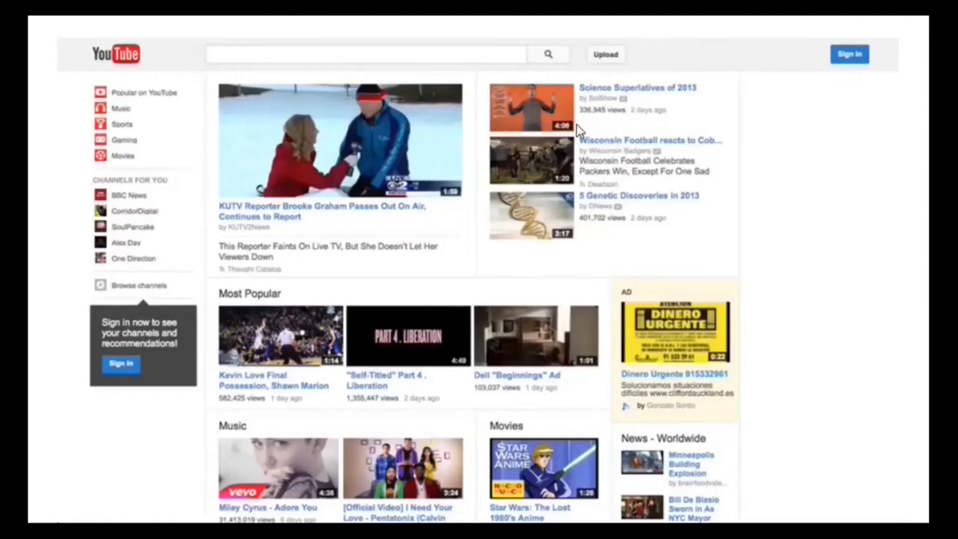
mouse_move(802, 125)
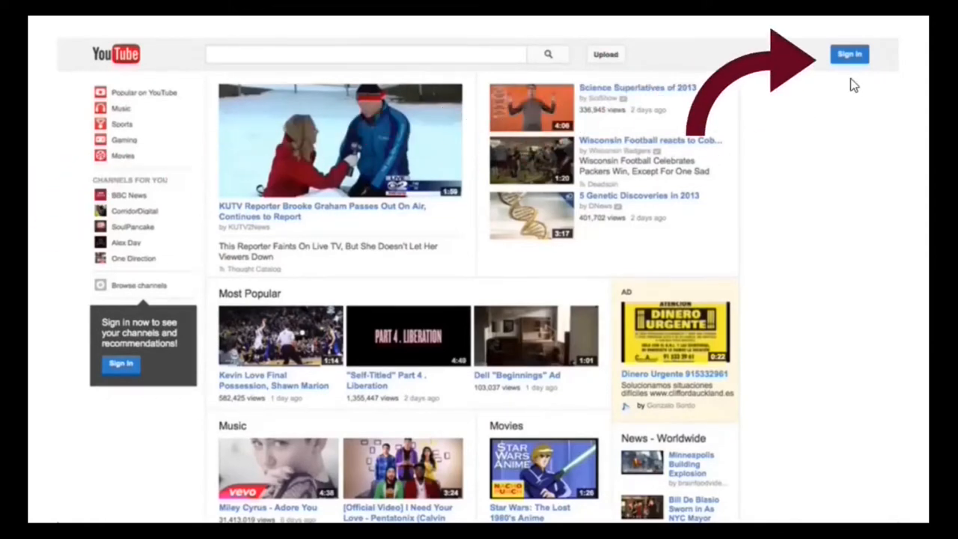
mouse_move(849, 79)
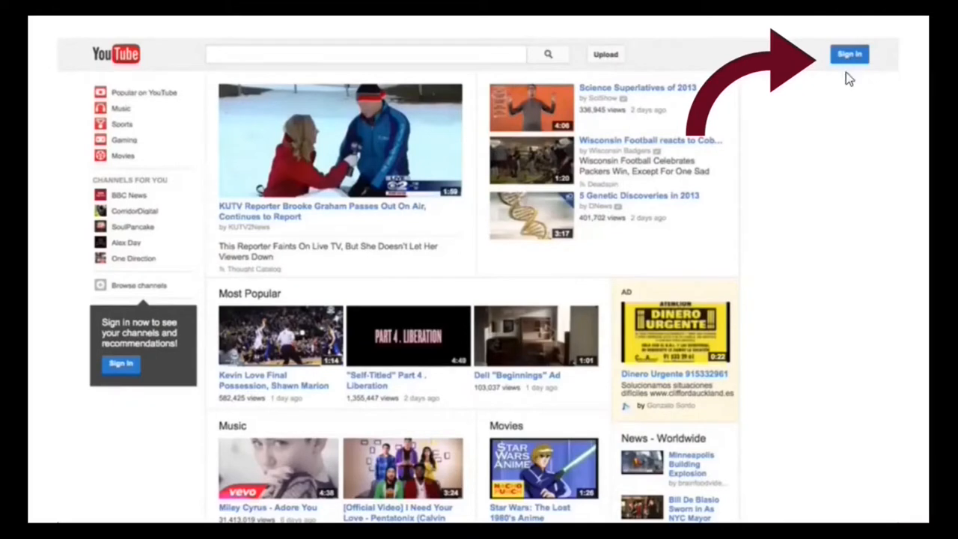
- Start signing in to YouTube from the signed-out homepage
click(848, 53)
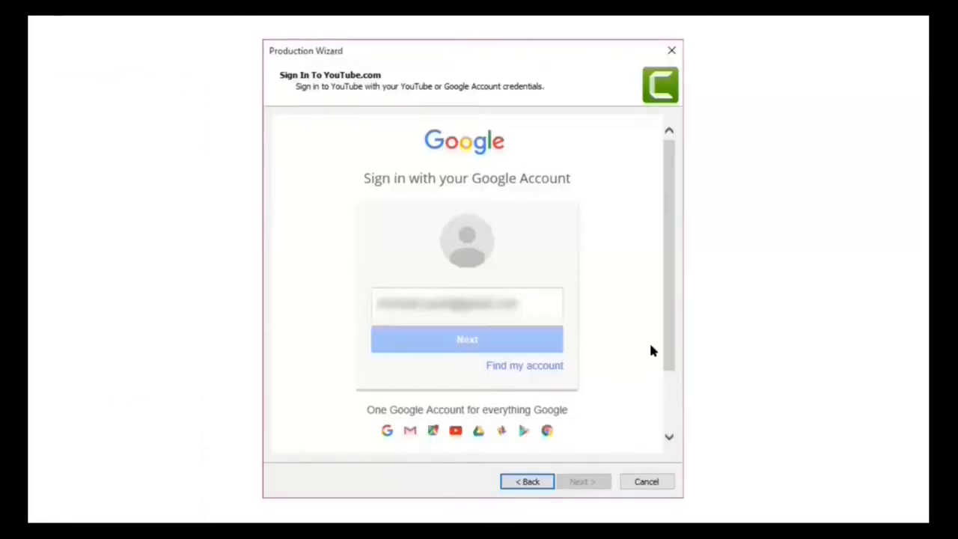
mouse_move(610, 311)
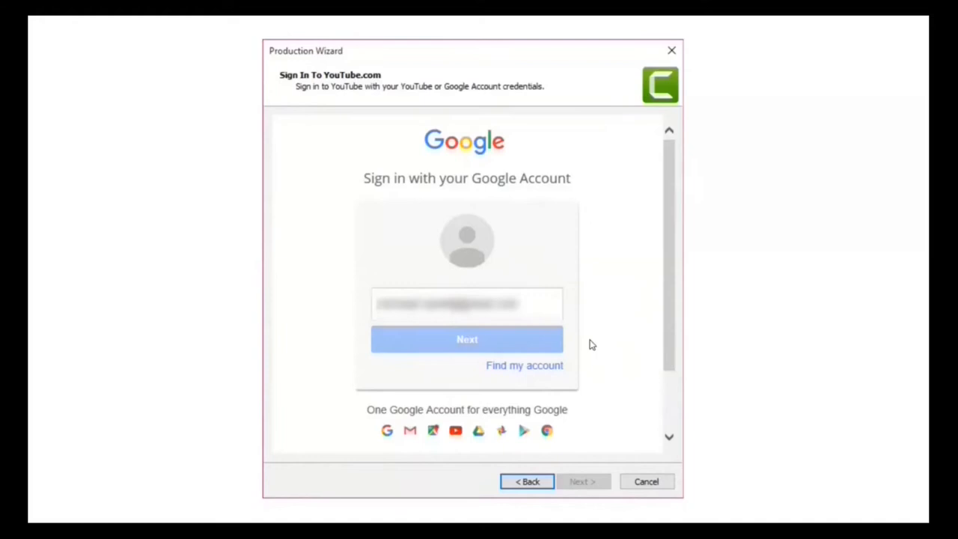
mouse_move(622, 237)
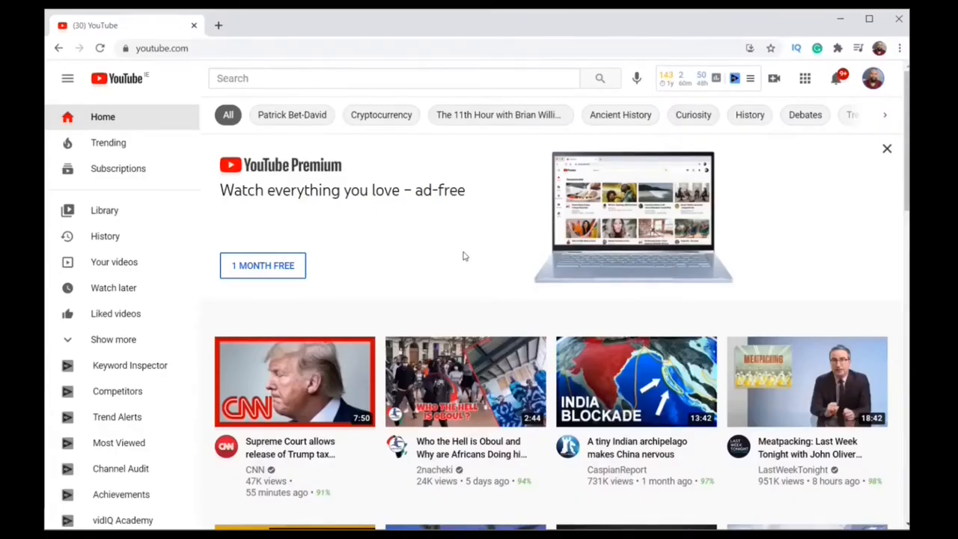
mouse_move(659, 155)
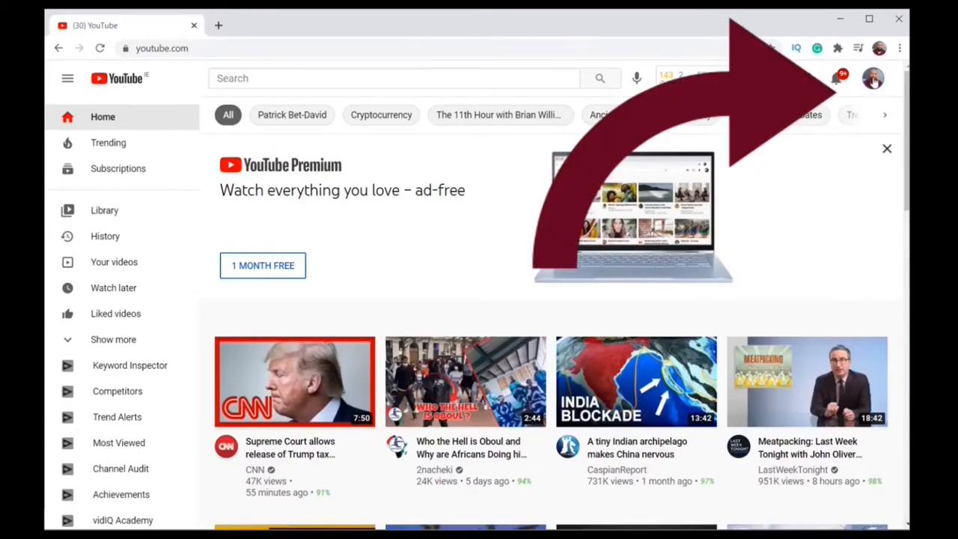
- Go to YouTube Studio through the account avatar menu
click(872, 78)
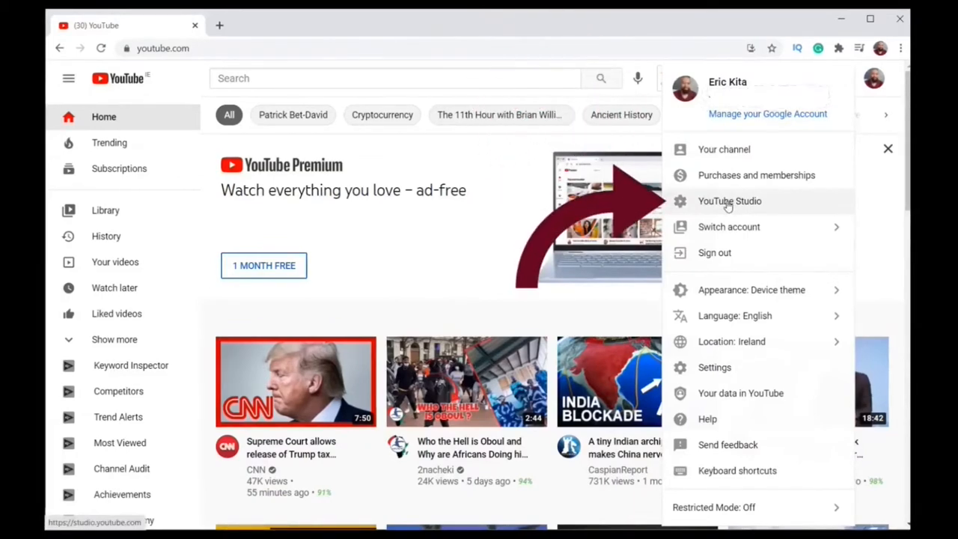
click(729, 200)
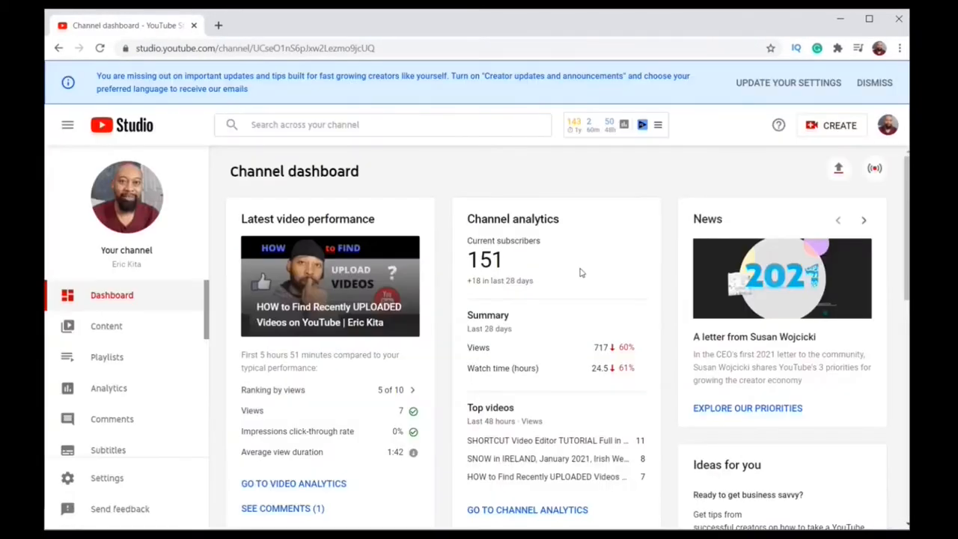
mouse_move(401, 376)
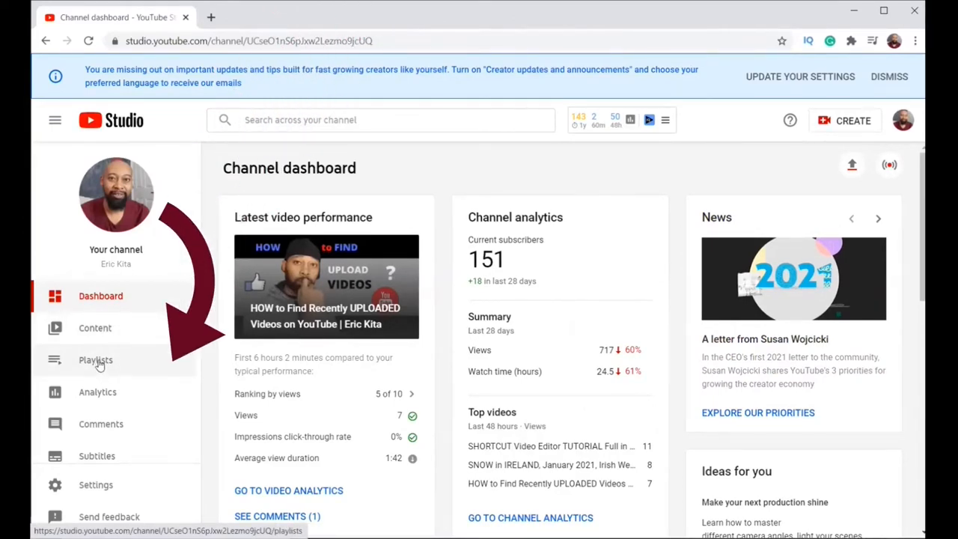
- Show the Playlists page with the empty unlisted 'how to' playlist
click(95, 360)
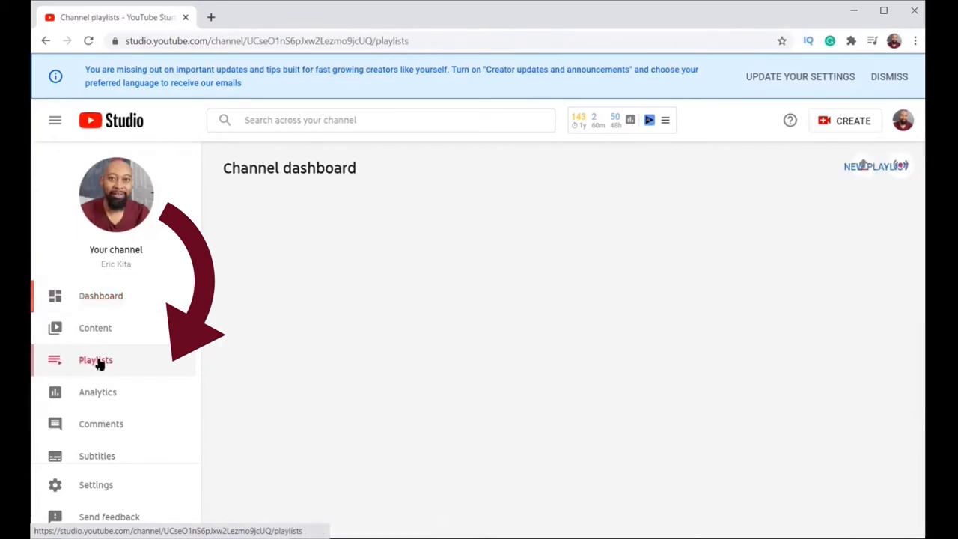
click(96, 360)
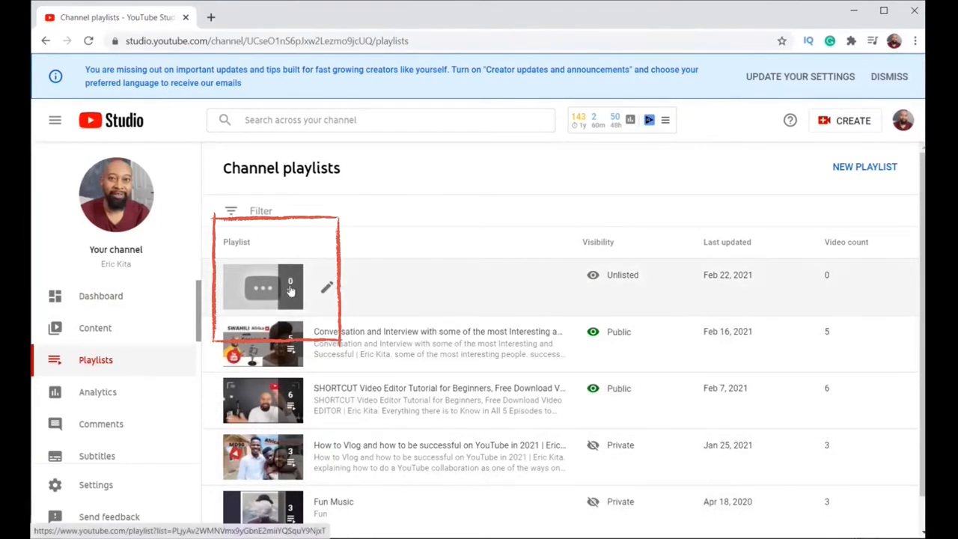
click(263, 287)
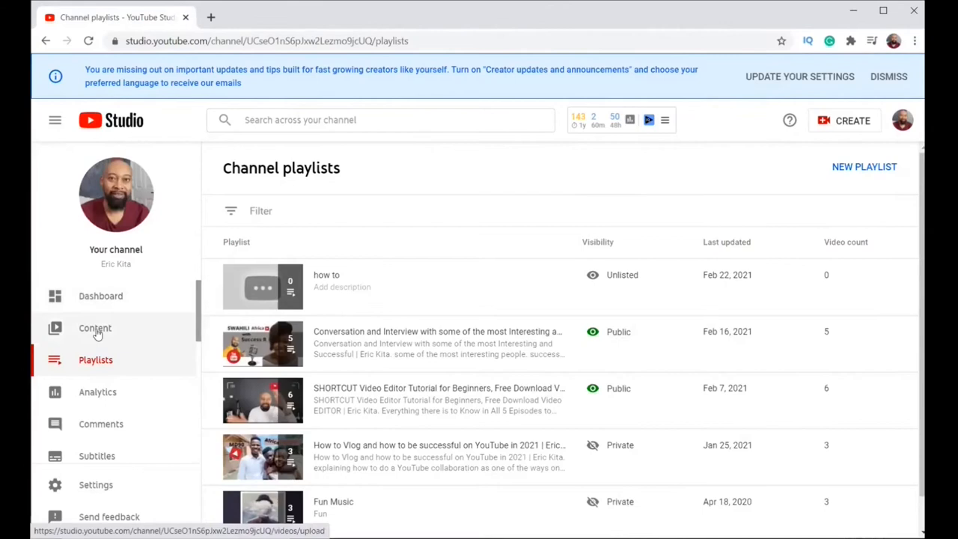
mouse_move(91, 345)
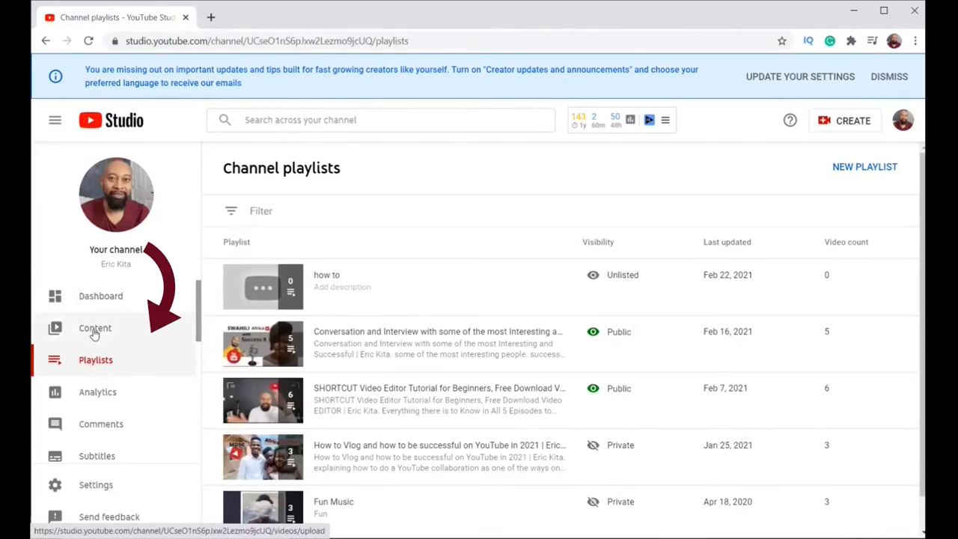
- In Content uploads, leave only 'HOW to Find Recently UPLOADED Videos' selected
click(95, 328)
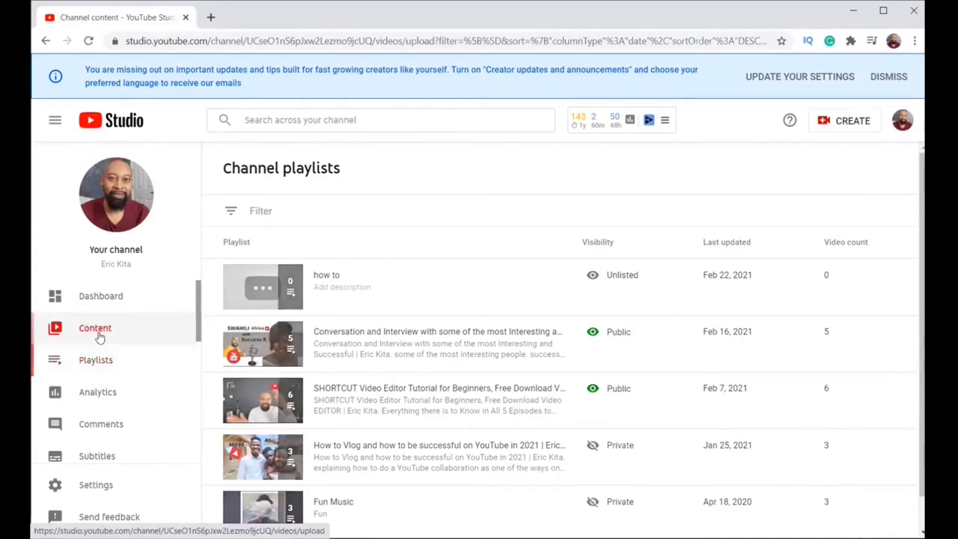
click(95, 328)
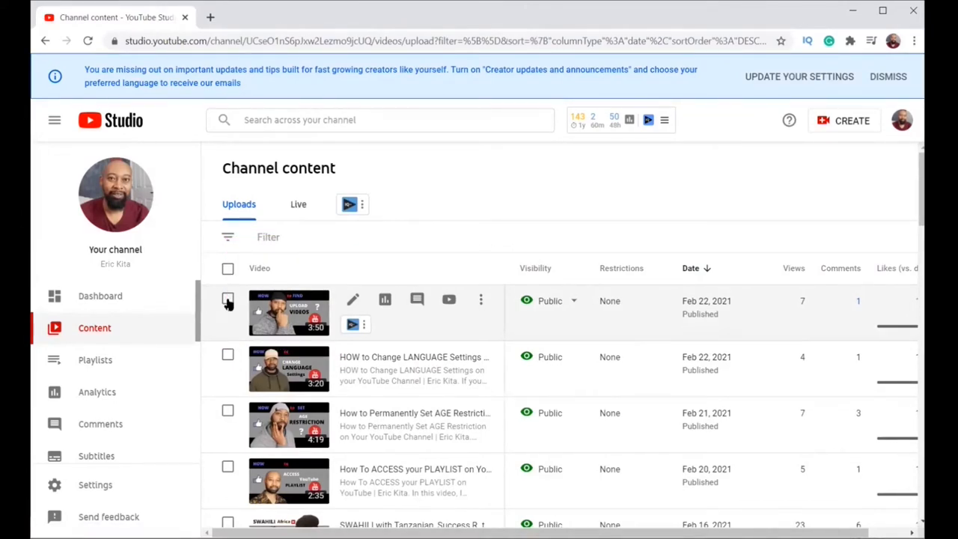
scroll(down, 3)
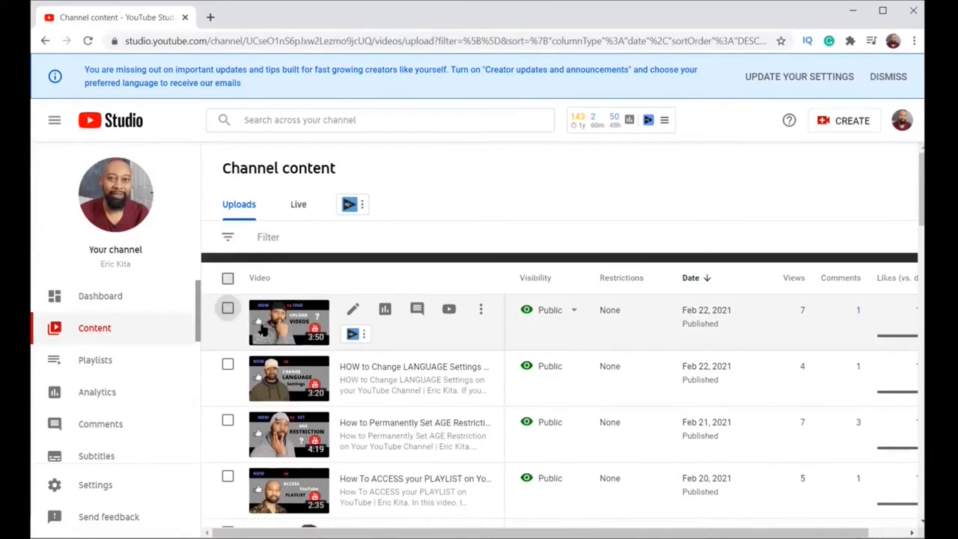
click(228, 310)
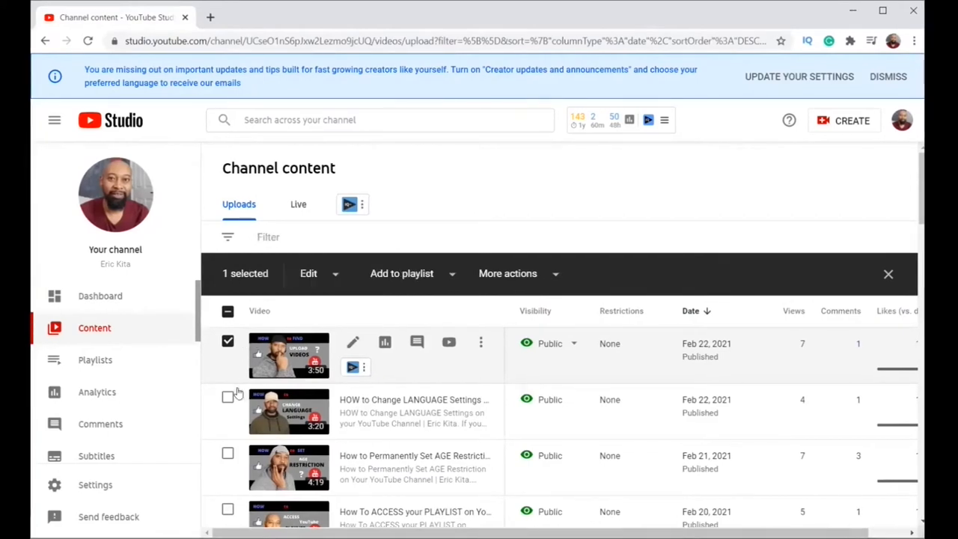
click(227, 397)
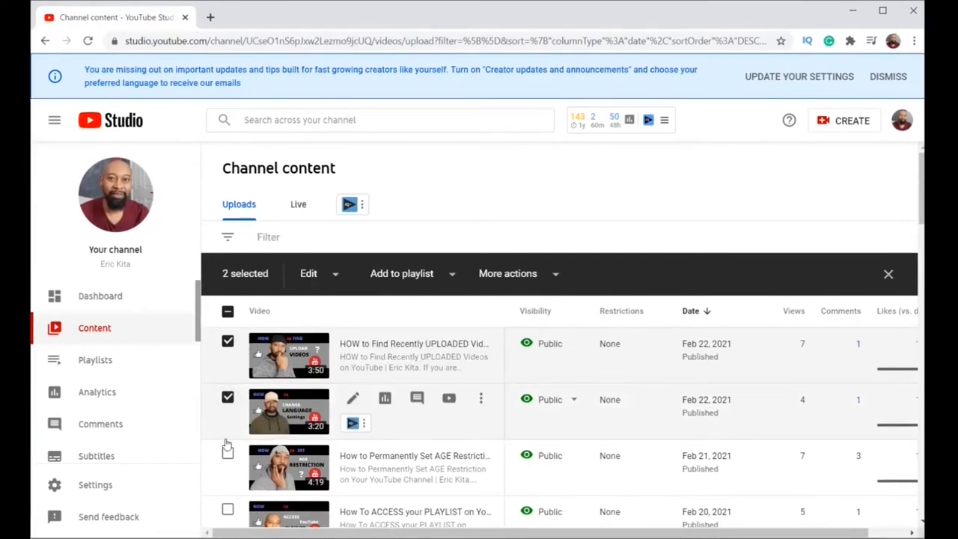
click(228, 453)
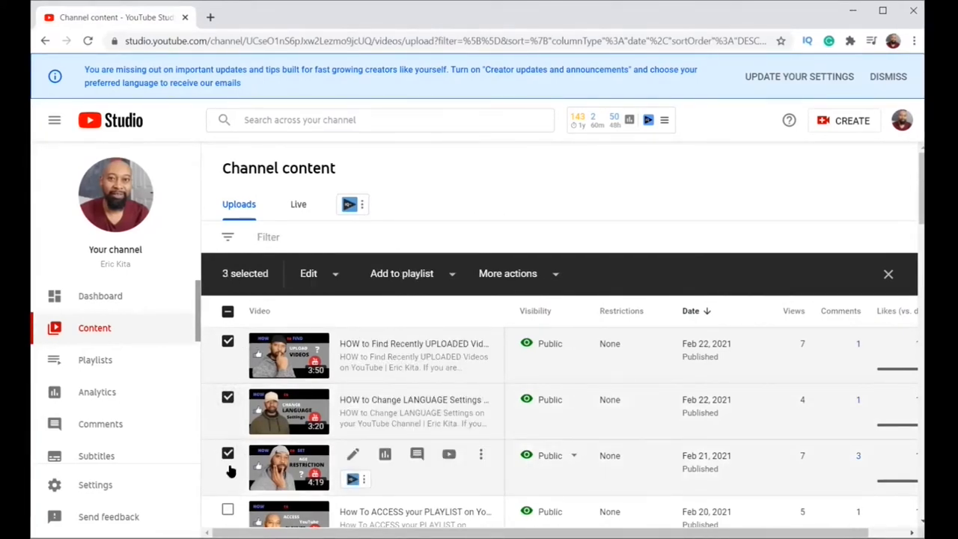
click(227, 452)
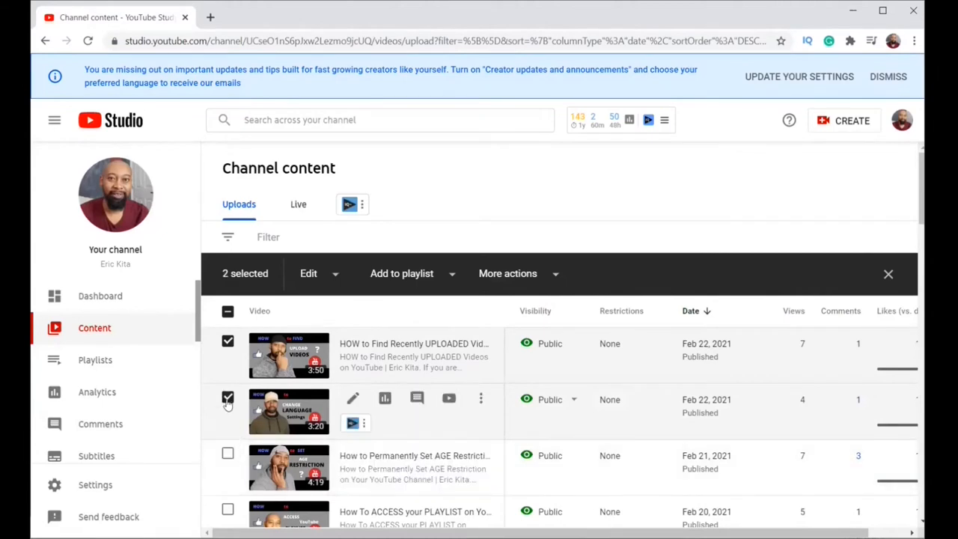
click(228, 399)
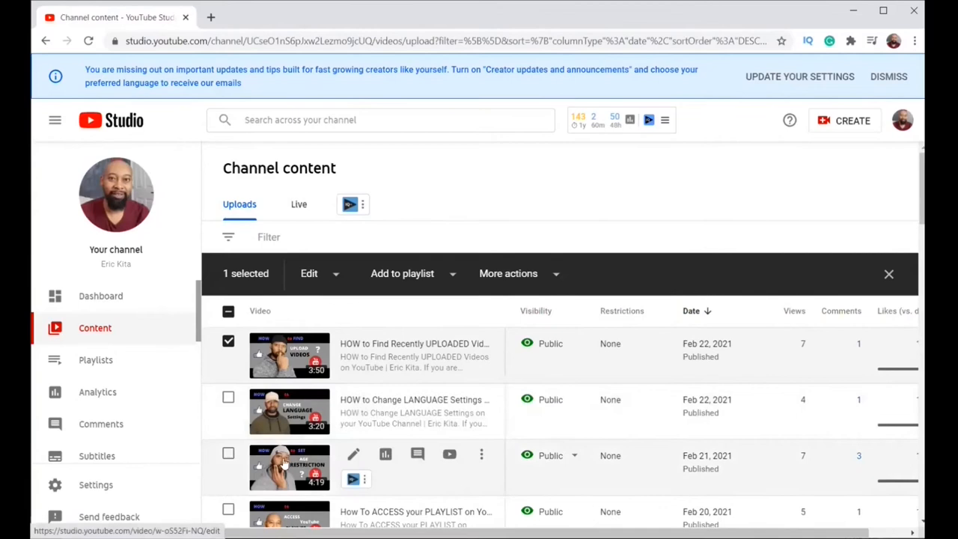
mouse_move(240, 355)
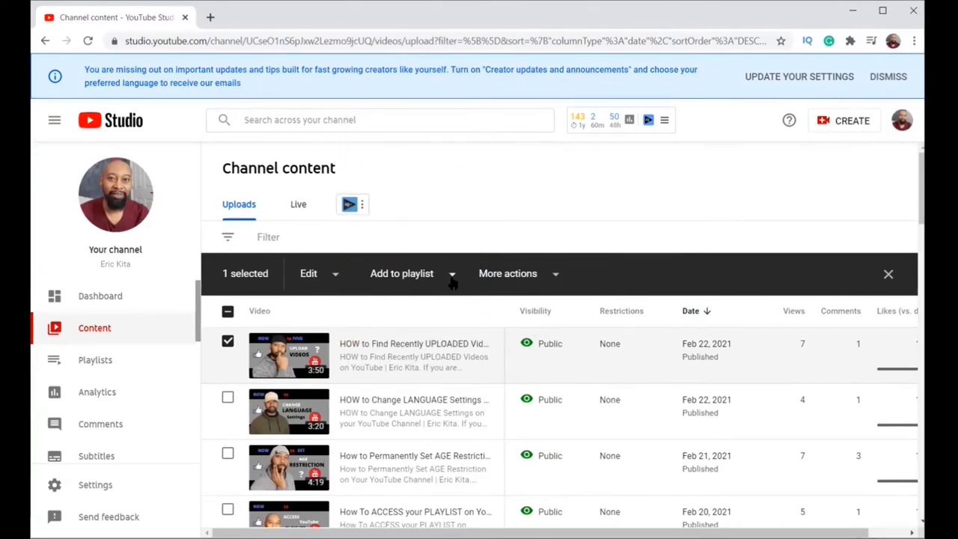
mouse_move(452, 278)
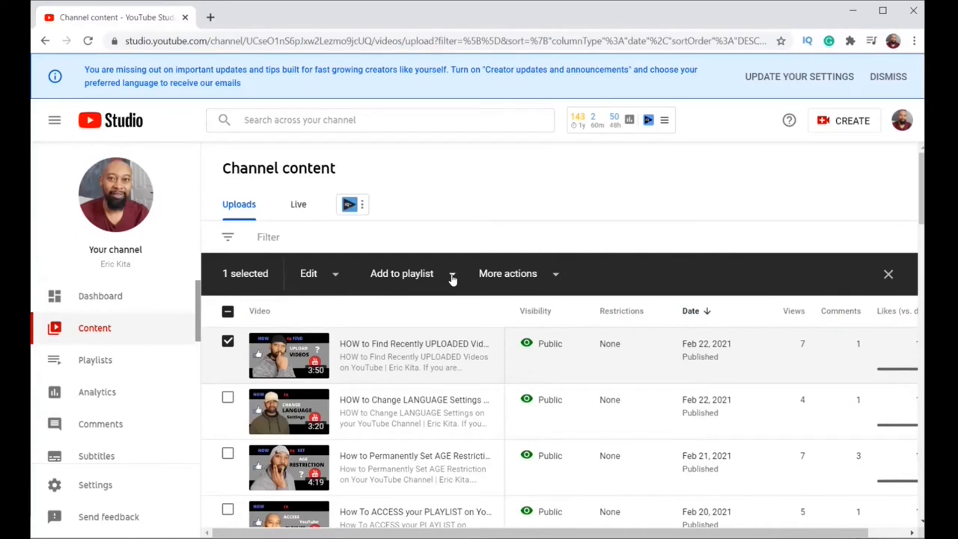
- Tick the 'how to' playlist for the selected video and save
click(401, 274)
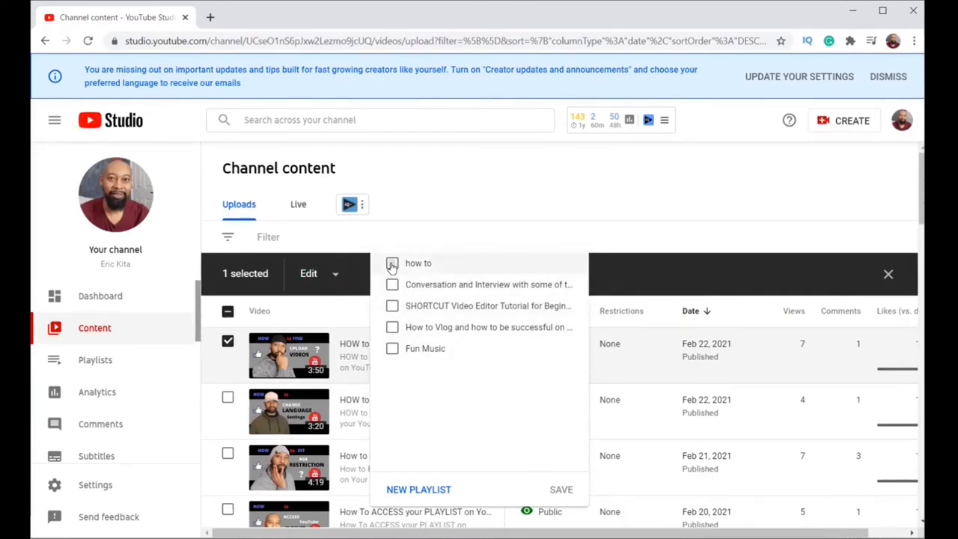
click(392, 263)
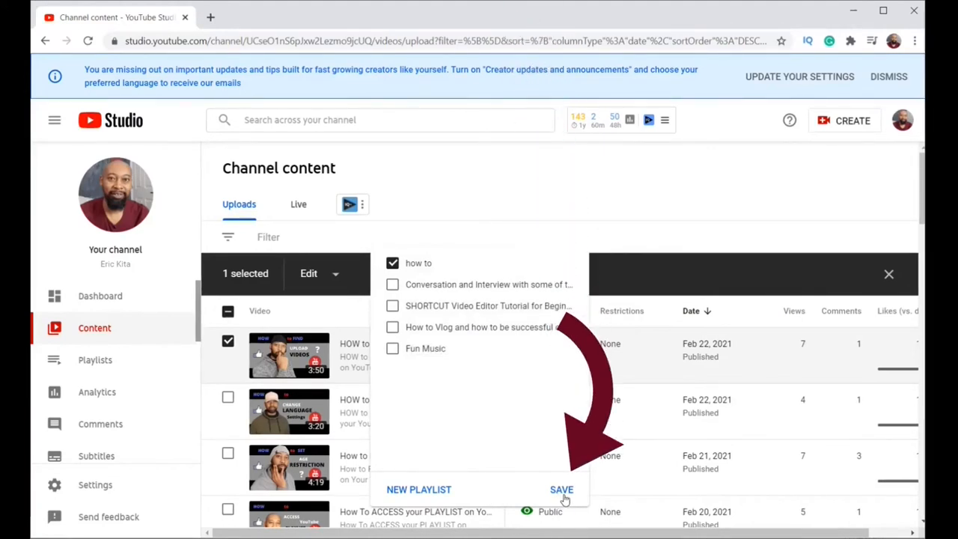
click(561, 489)
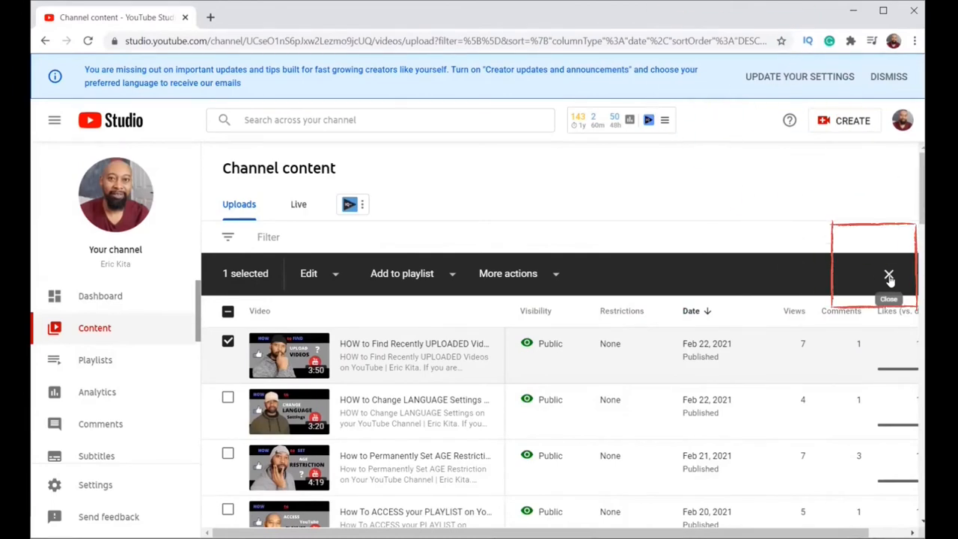
- Clear the selection and view the 'how to' playlist from Playlists
click(888, 275)
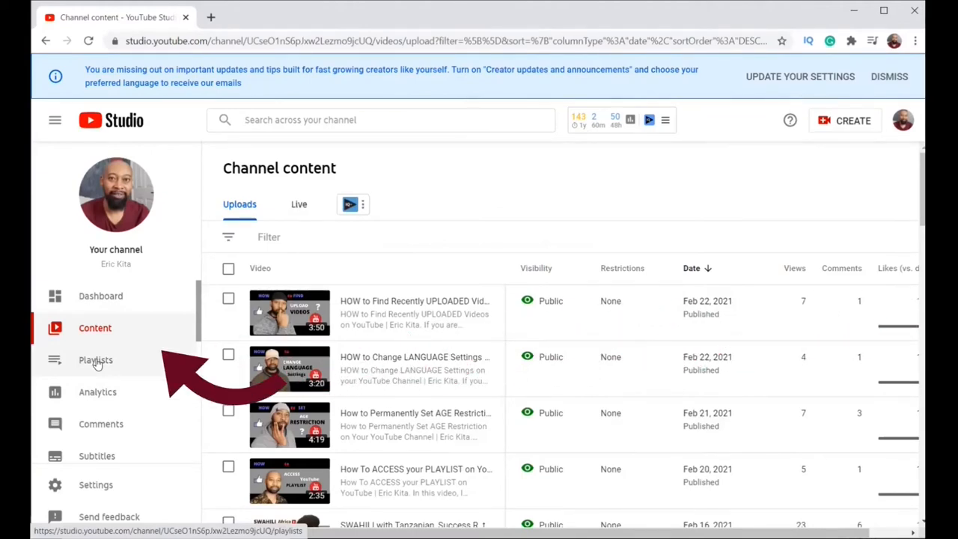
click(96, 360)
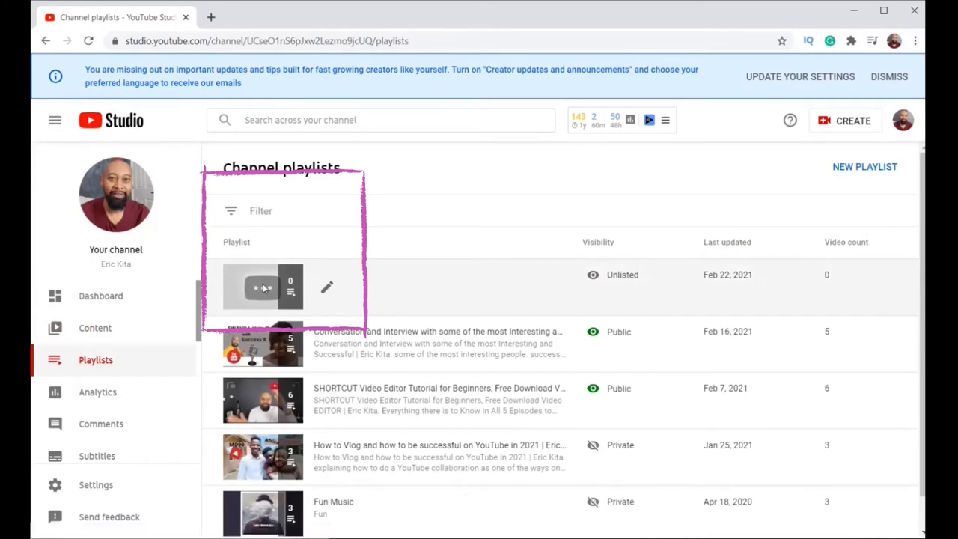
click(263, 287)
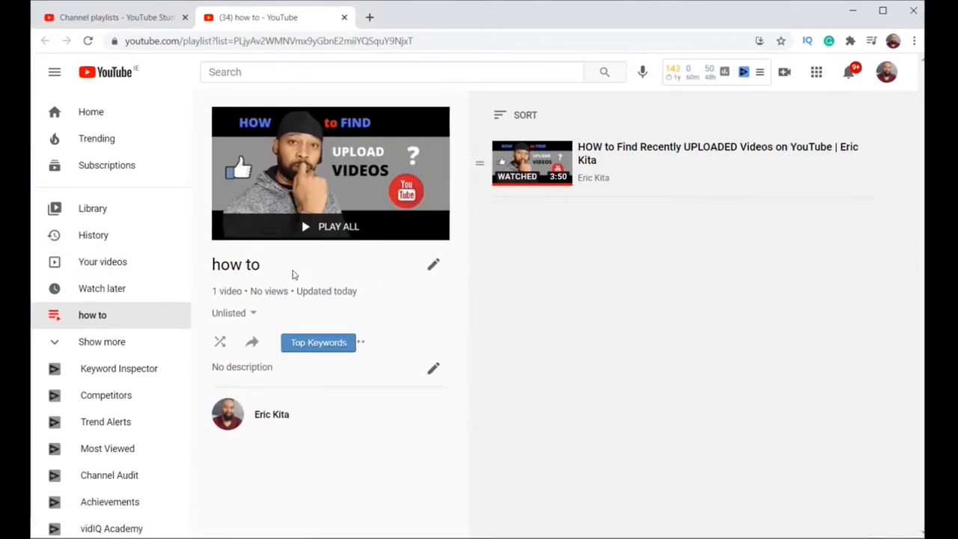
mouse_move(348, 236)
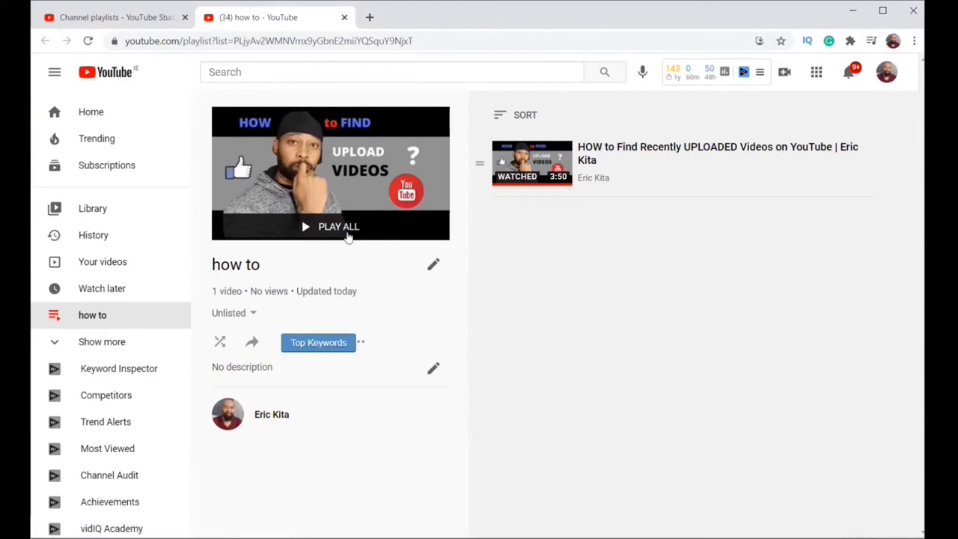
mouse_move(395, 393)
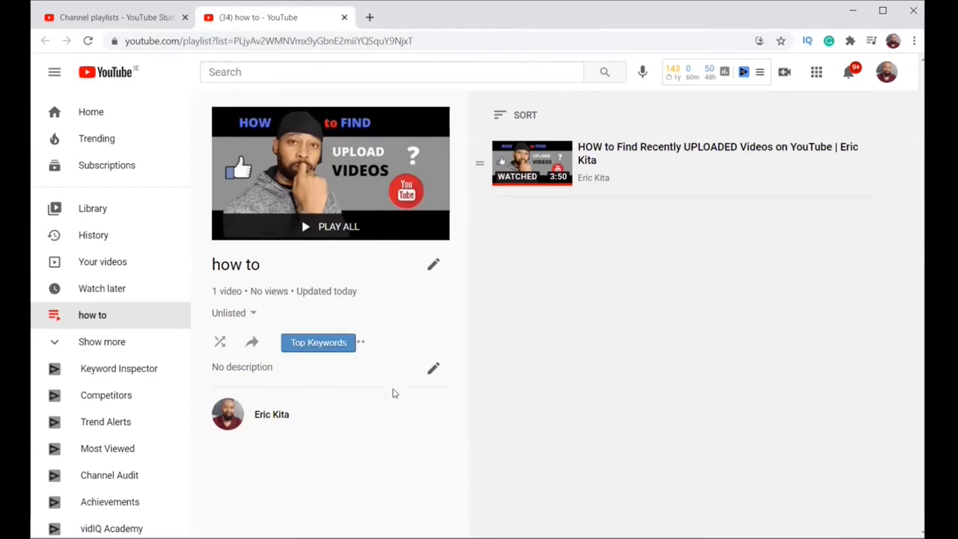
mouse_move(344, 177)
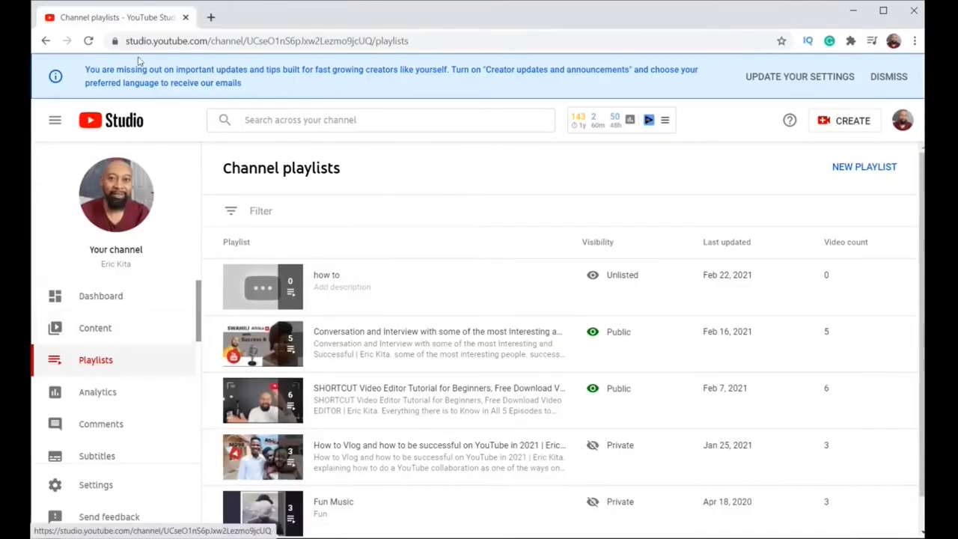
- Reload the Playlists page and reopen 'how to', now showing 1 video
click(88, 41)
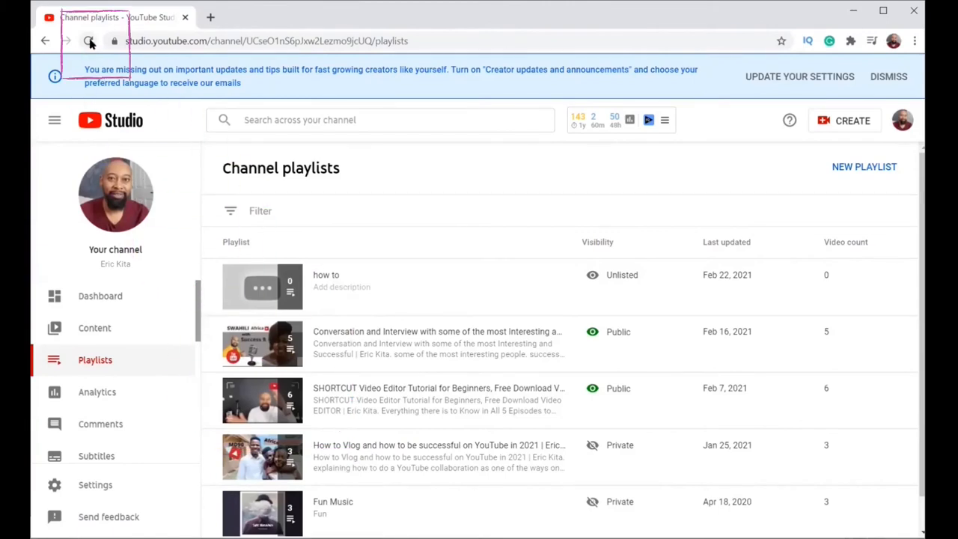
click(88, 42)
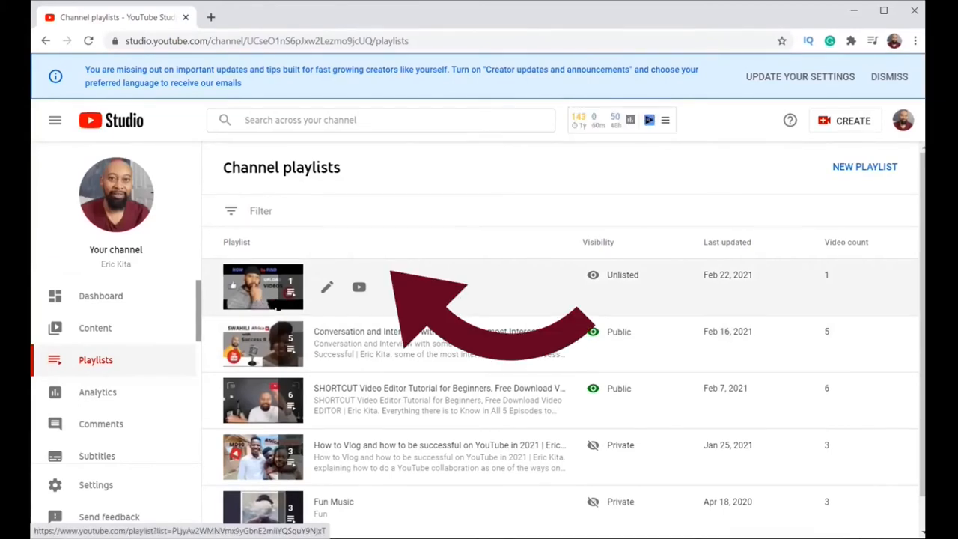
click(359, 287)
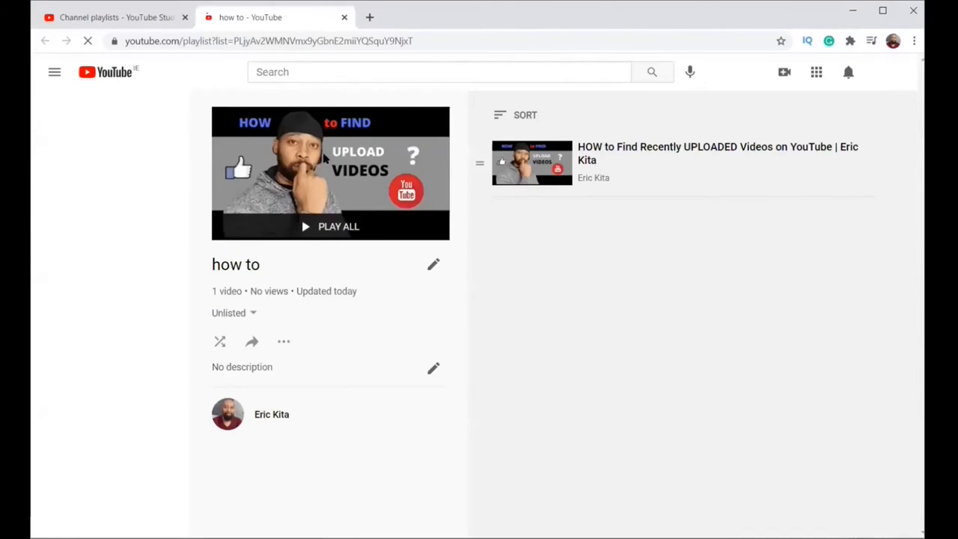